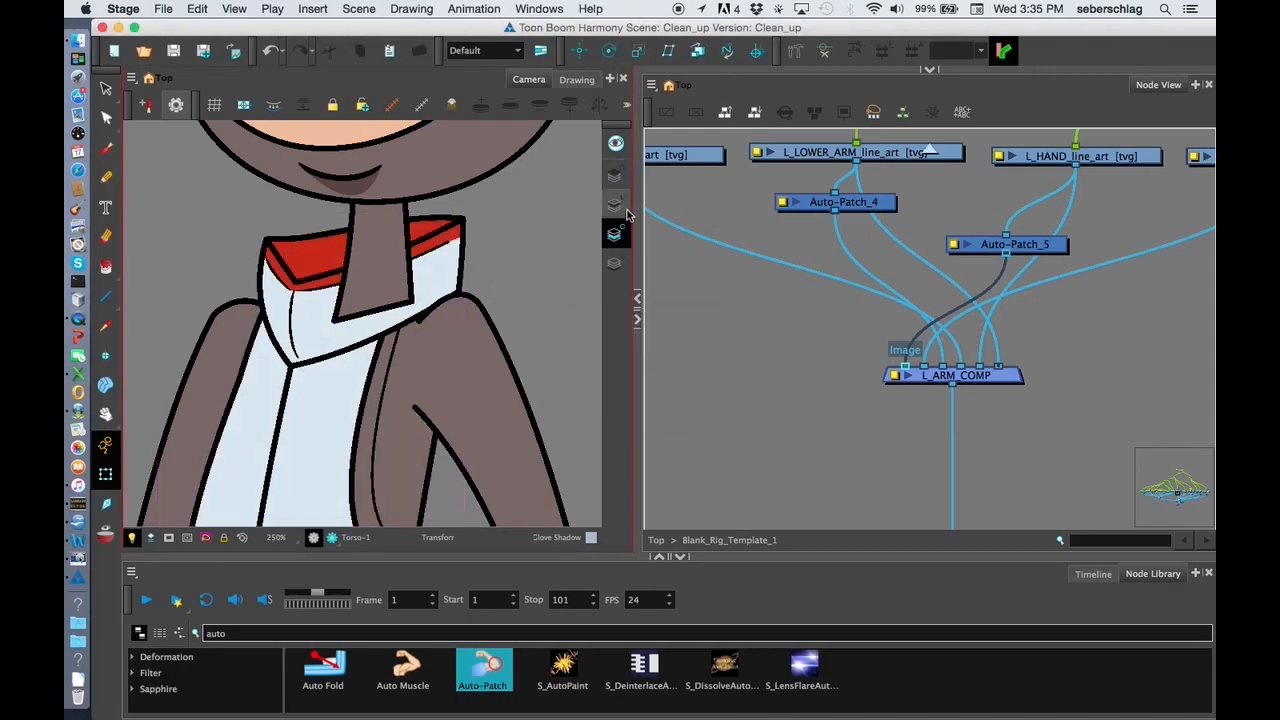
mouse_move(625, 220)
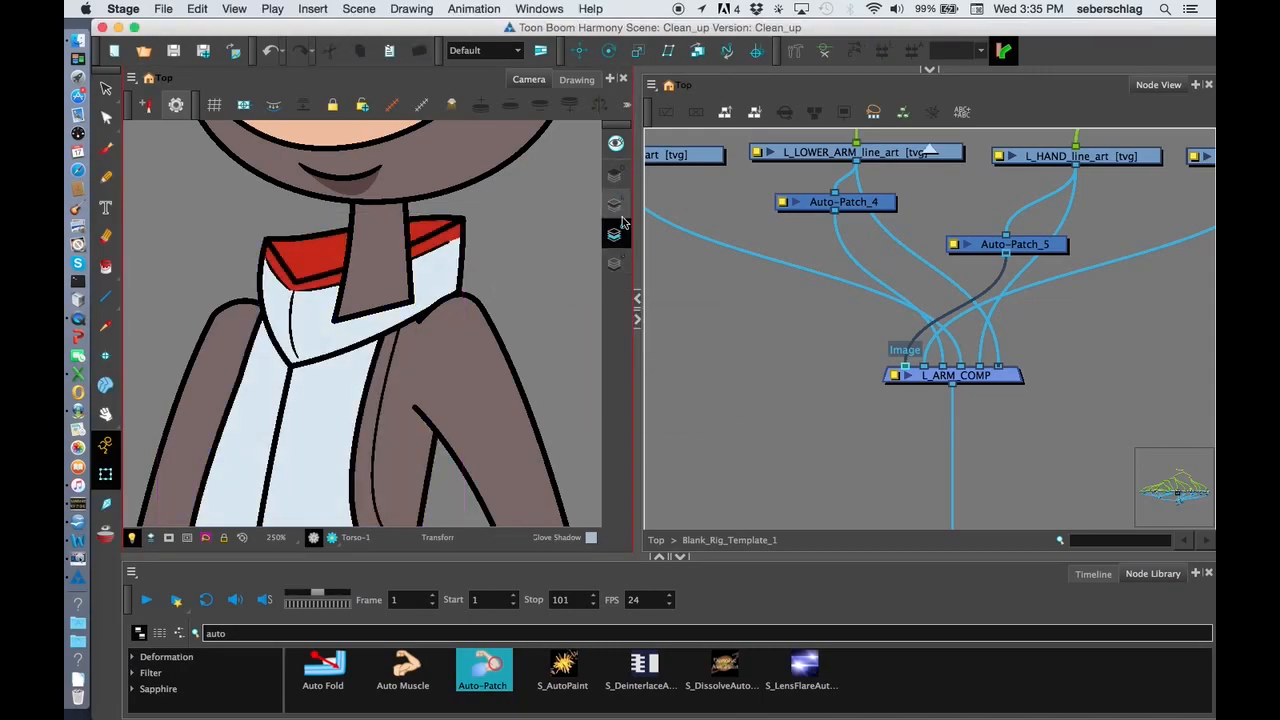
- Drag Auto-Patch_5 upward above L_ARM_COMP and bring the Torso nodes into view
left_click_drag(1007, 244, 984, 214)
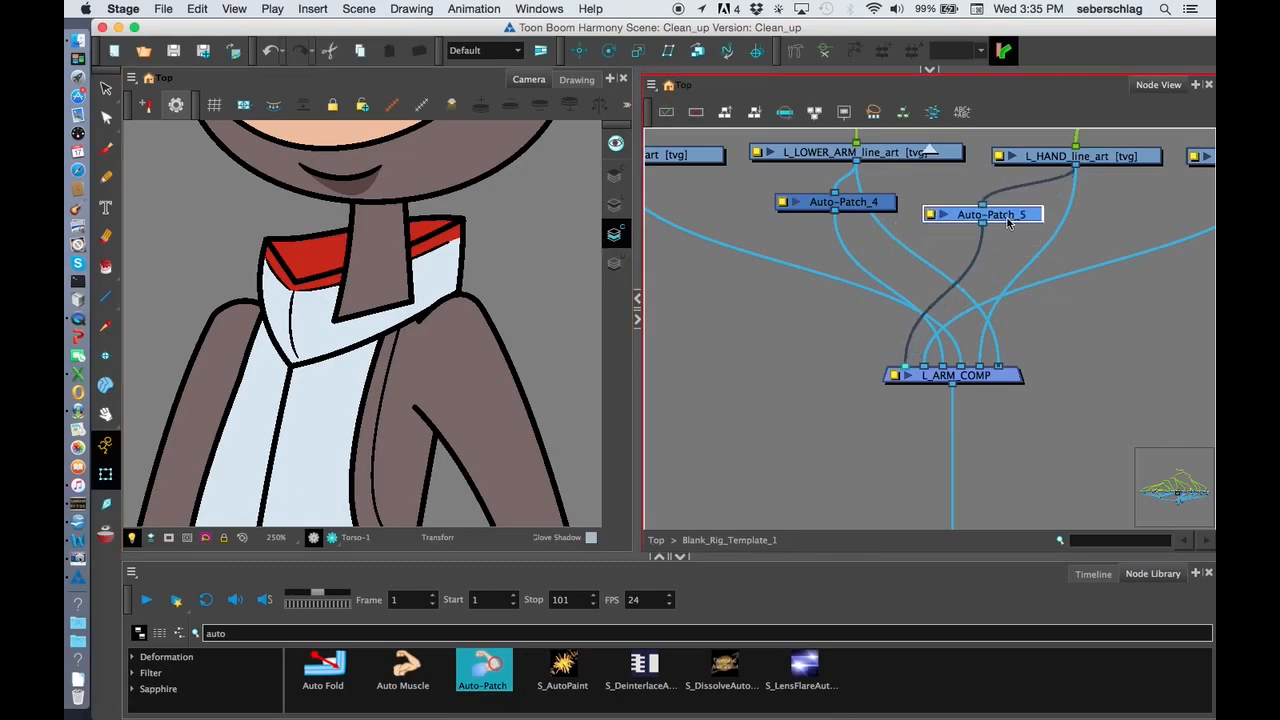
left_click_drag(990, 214, 990, 228)
type("overlay")
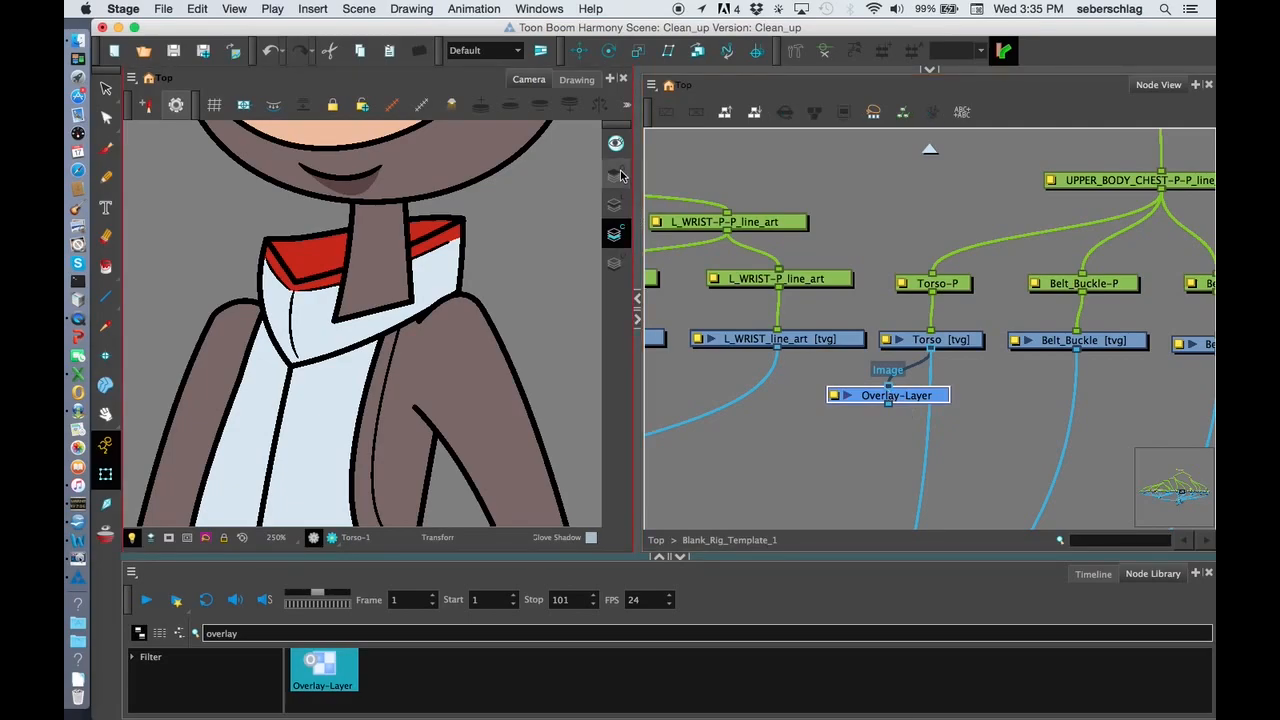
- Position the new Overlay-Layer node beneath the Torso [tvg] node
left_click_drag(888, 394, 857, 408)
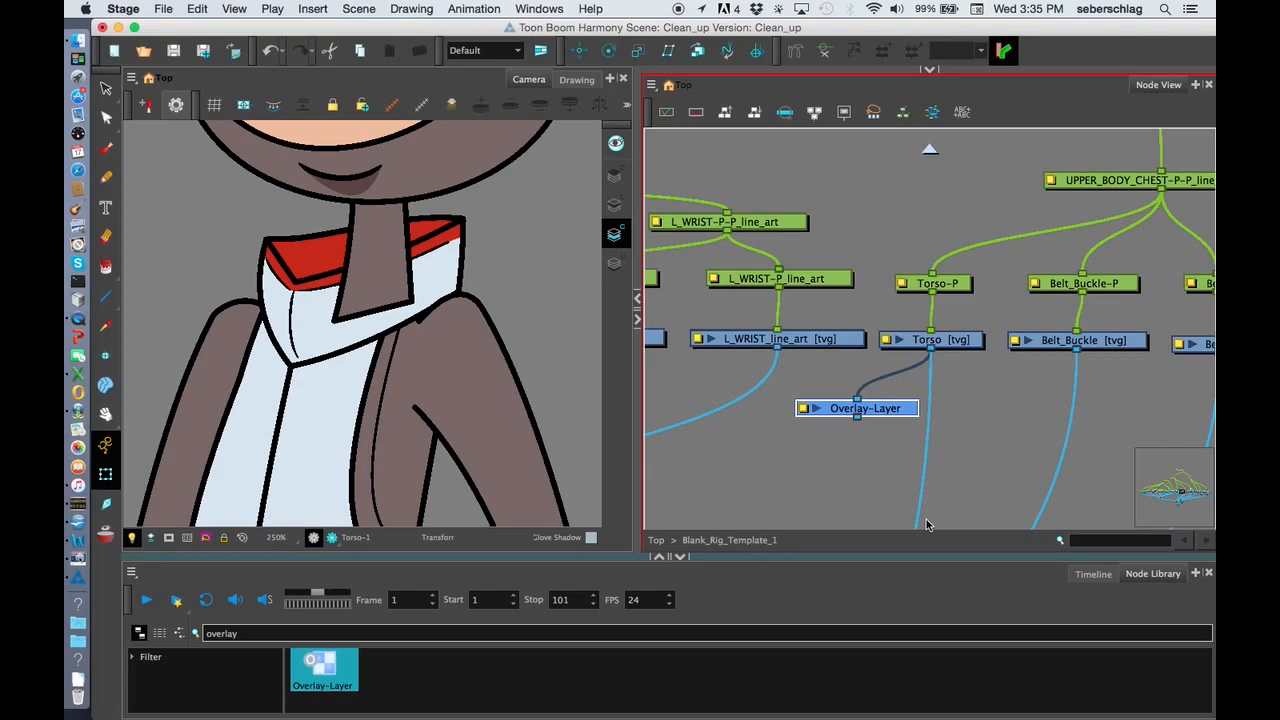
mouse_move(953, 352)
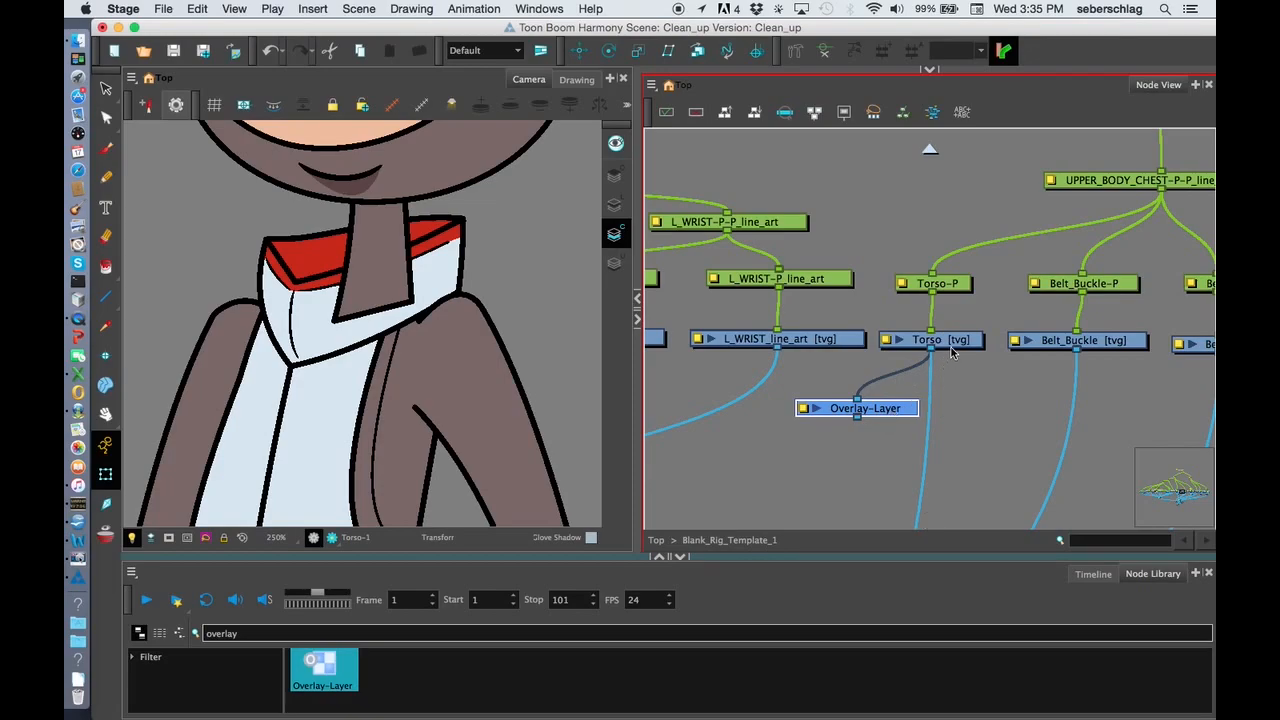
left_click_drag(857, 408, 843, 427)
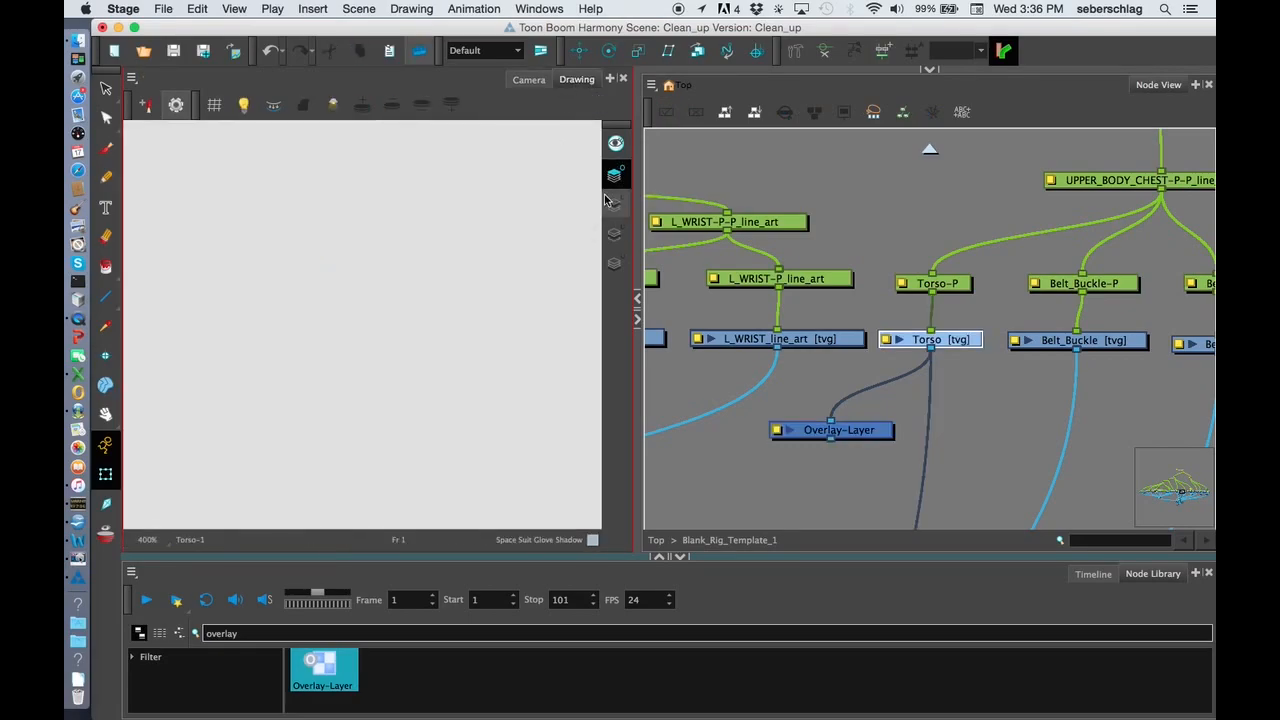
- Remove the torso art below the collar and the leftover stray line, keeping only the collar
key("space")
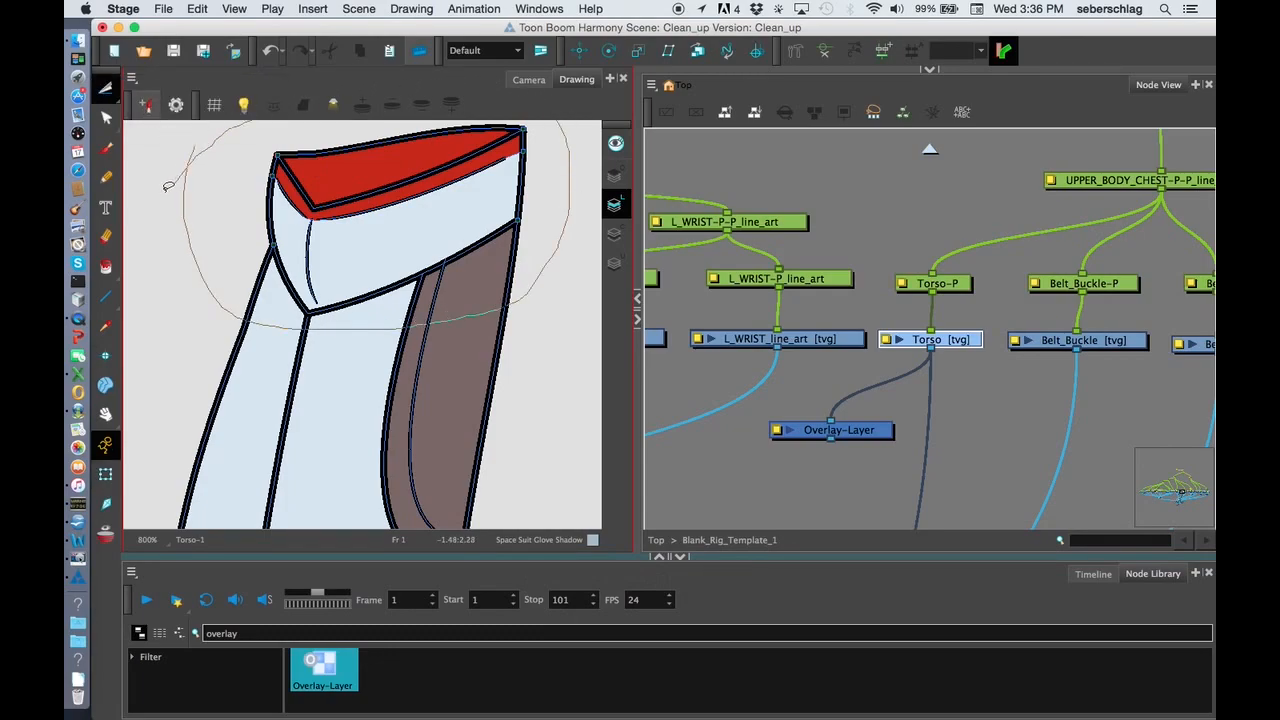
key("cmd+c")
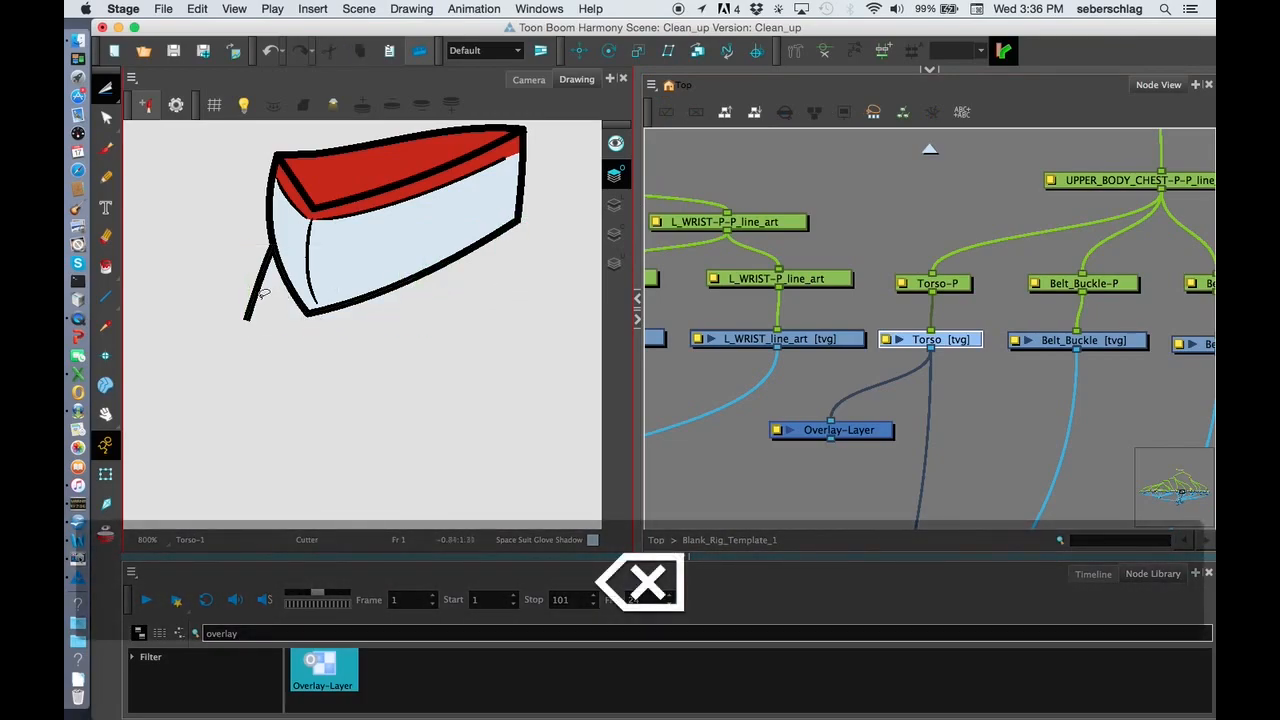
key("space")
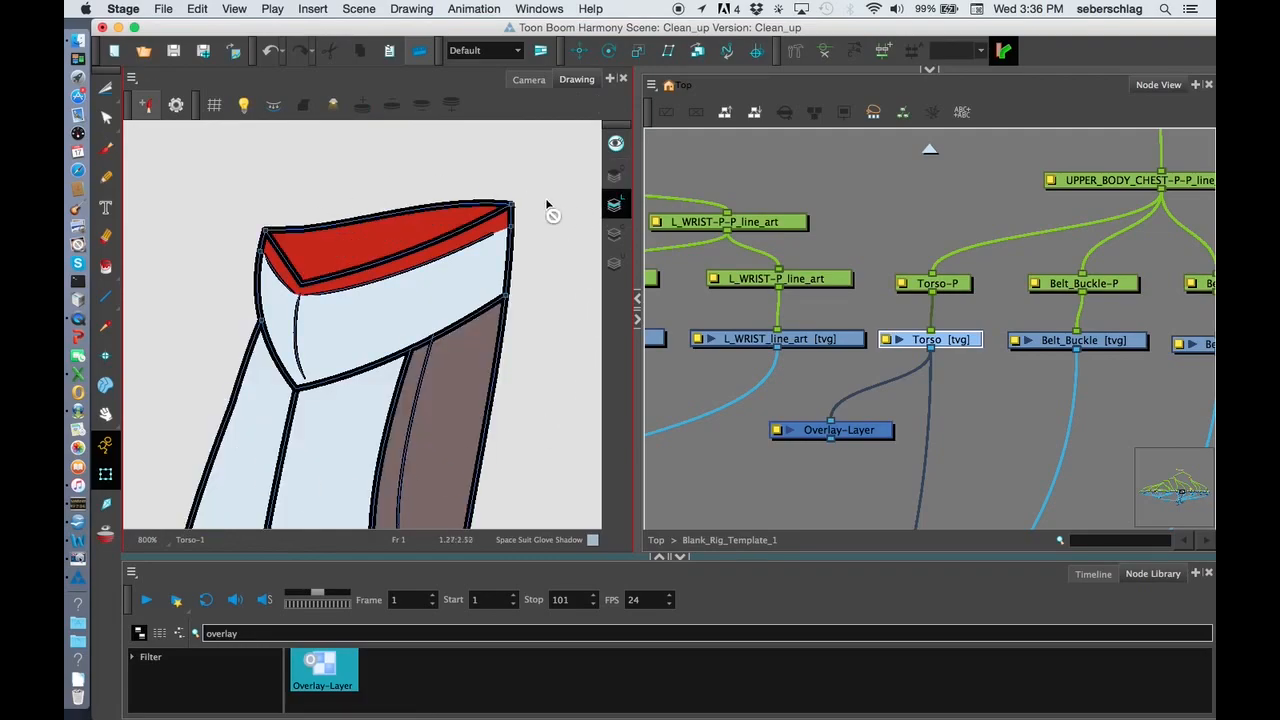
mouse_move(280, 200)
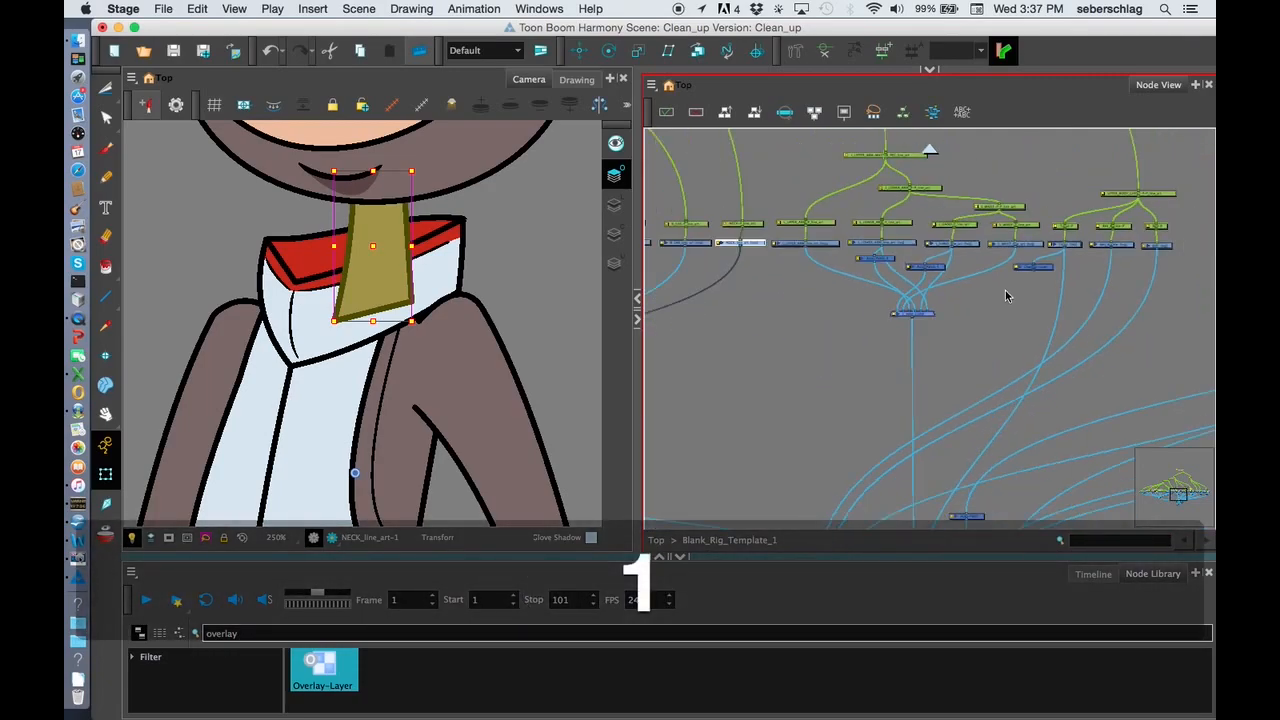
- Pan to UPPER_BODY_COMP and connect the Overlay-Layer output cable to its input port
key("space")
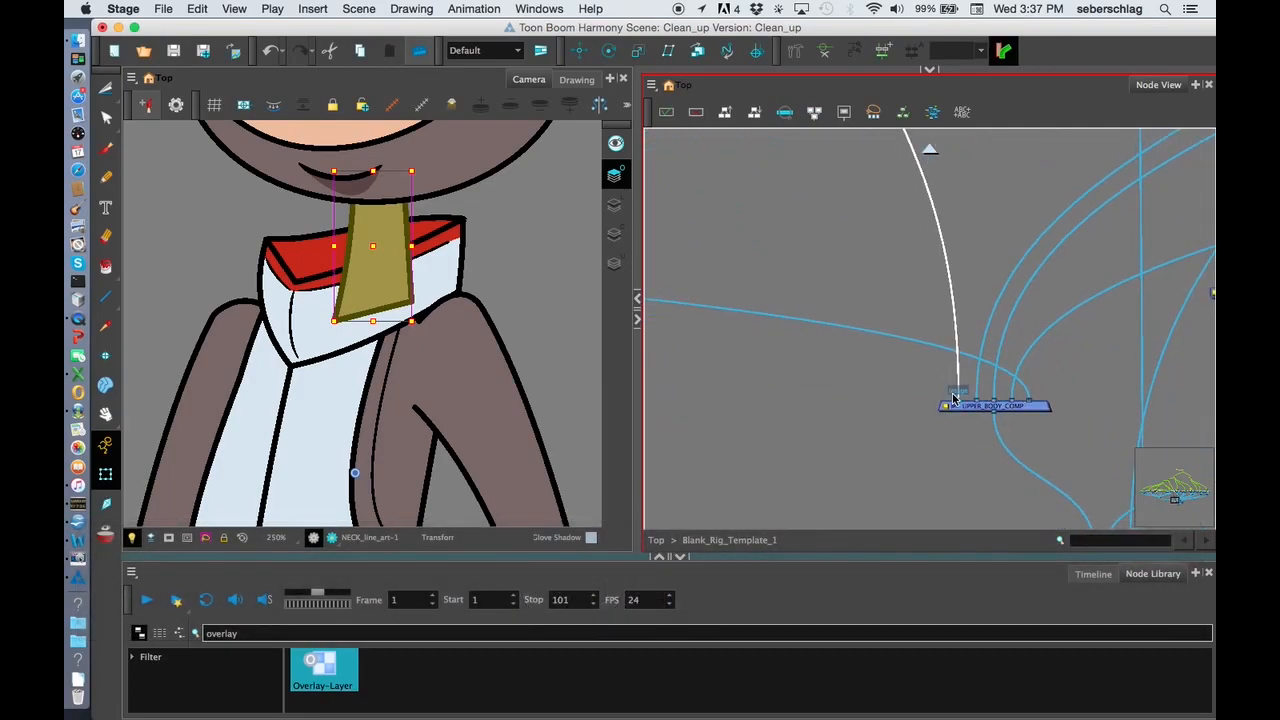
key("space")
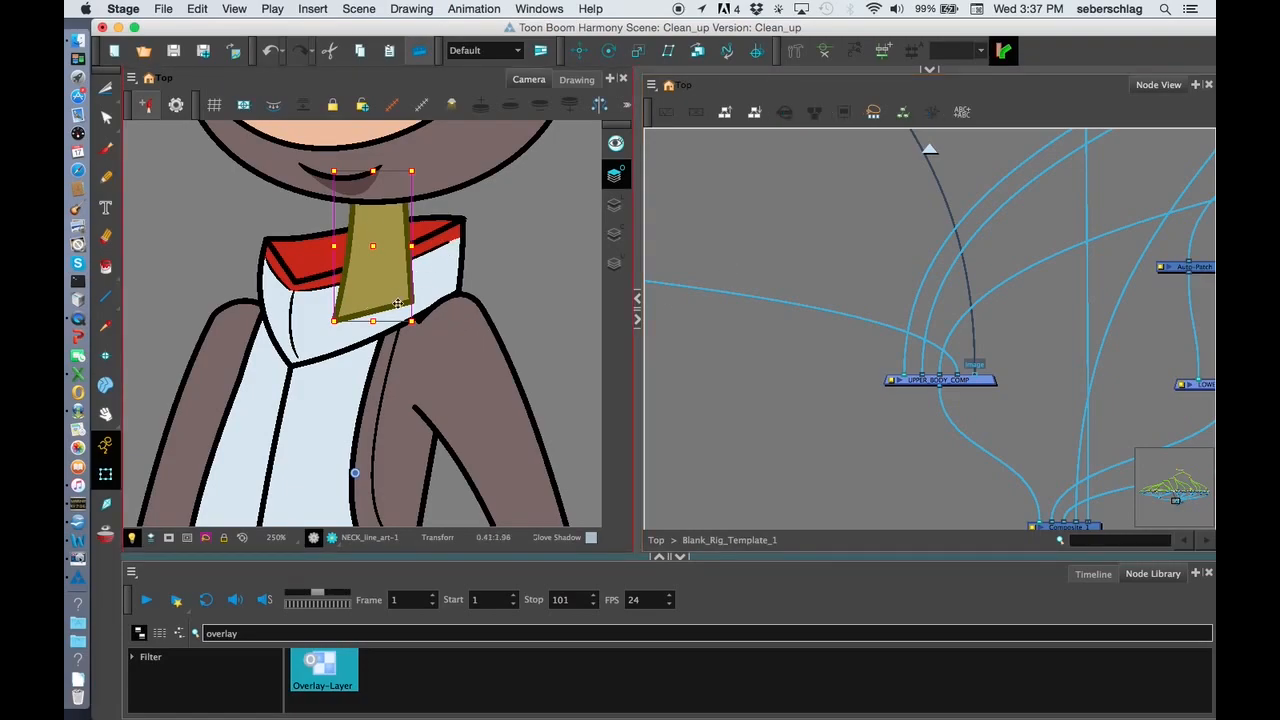
key("space")
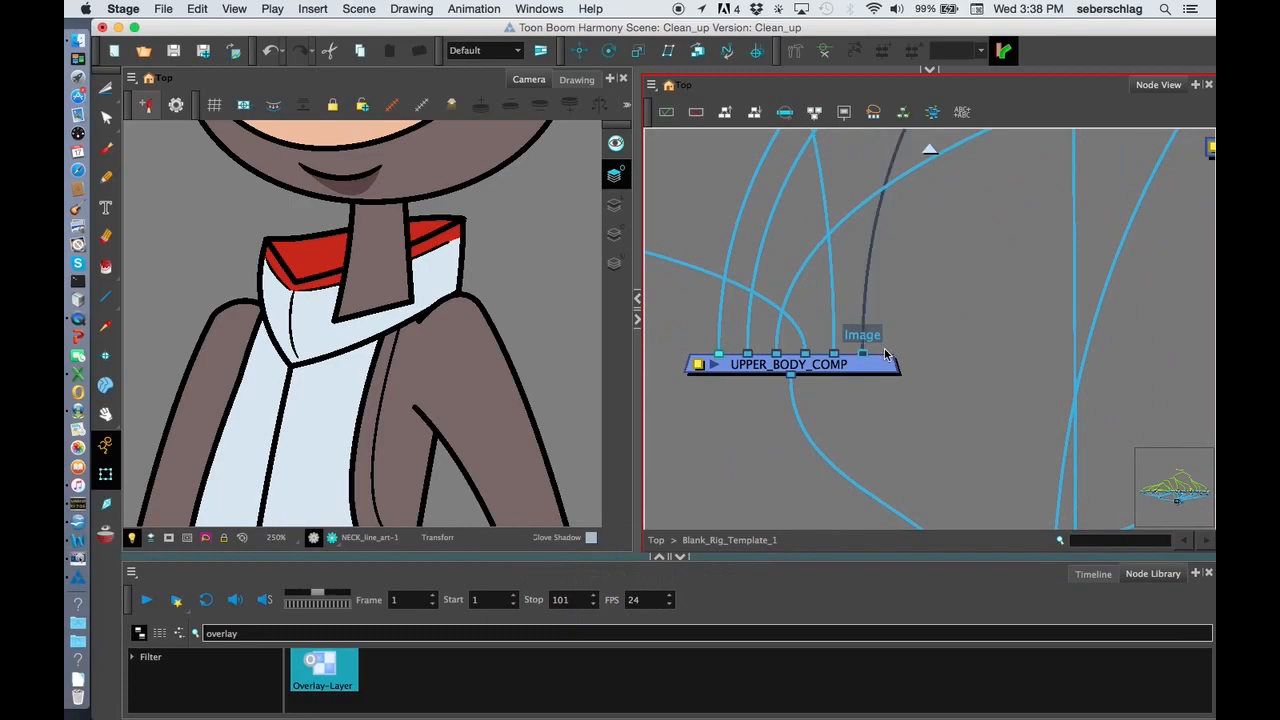
mouse_move(485, 345)
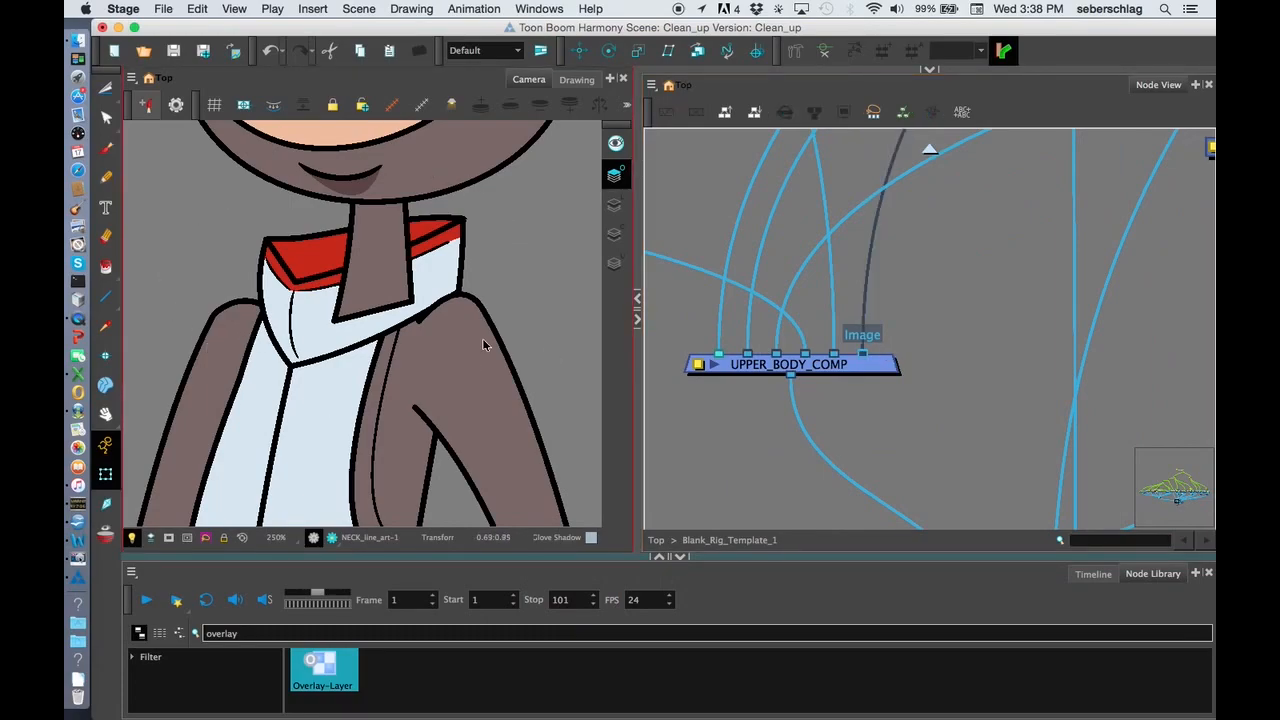
- Deselect the neck drawing and undo the last cable change on UPPER_BODY_COMP
left_click(862, 340)
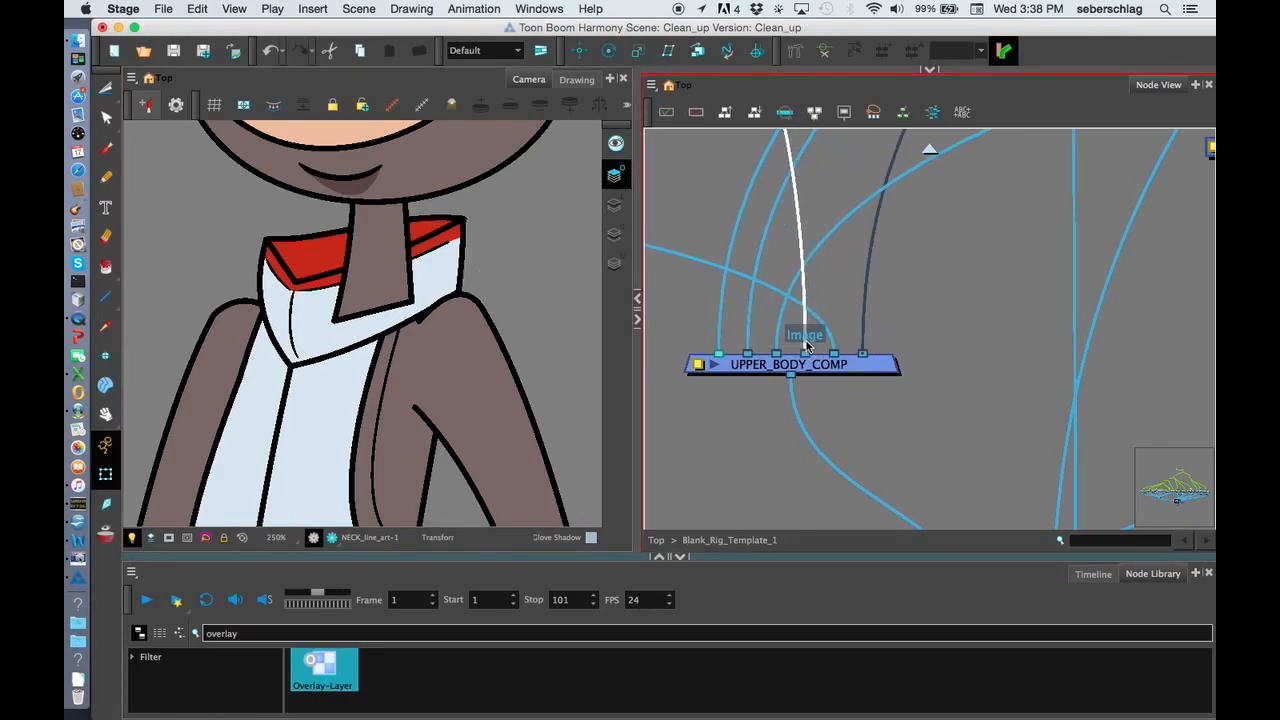
key("cmd+z")
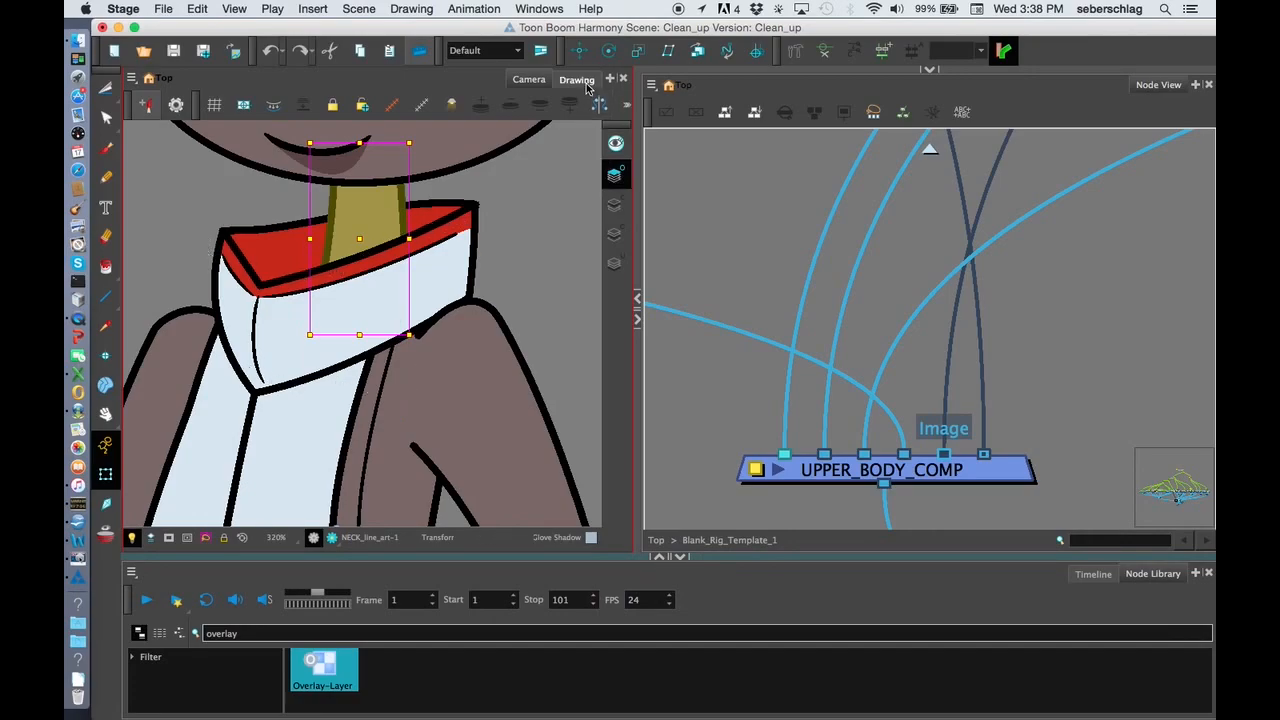
- Pan the Node View to reach NECK_line_art for editing
key("space")
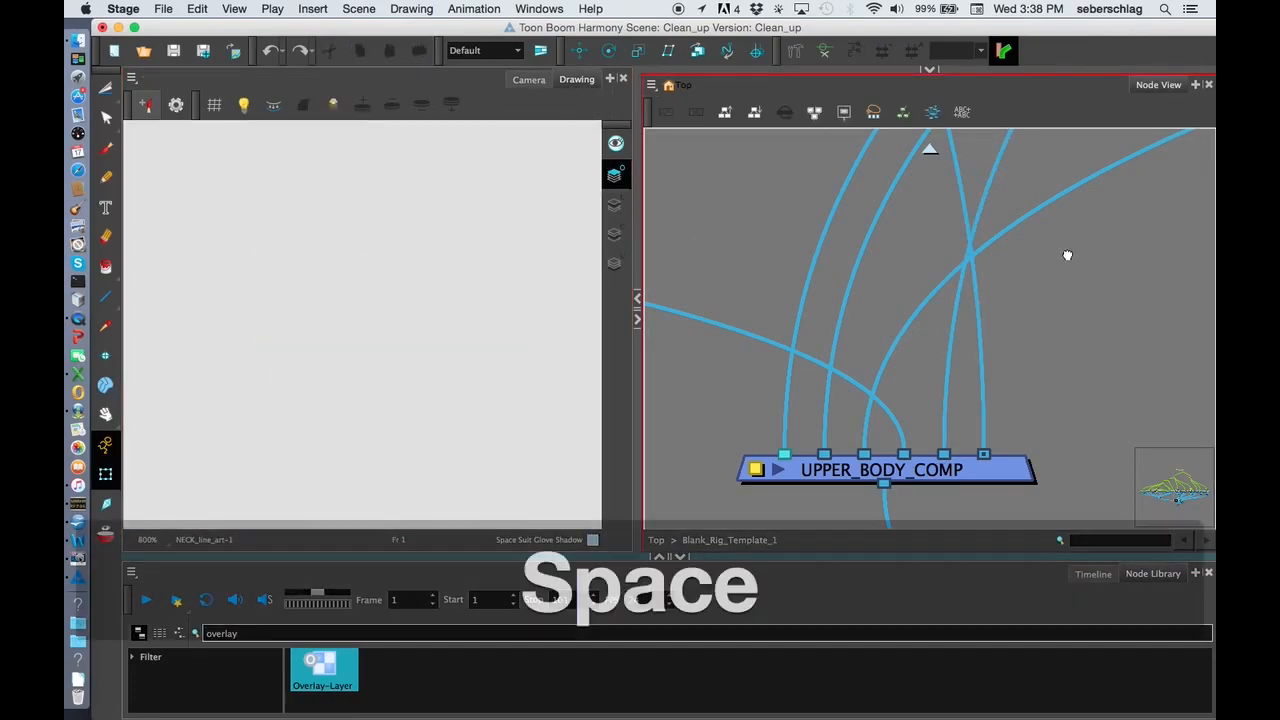